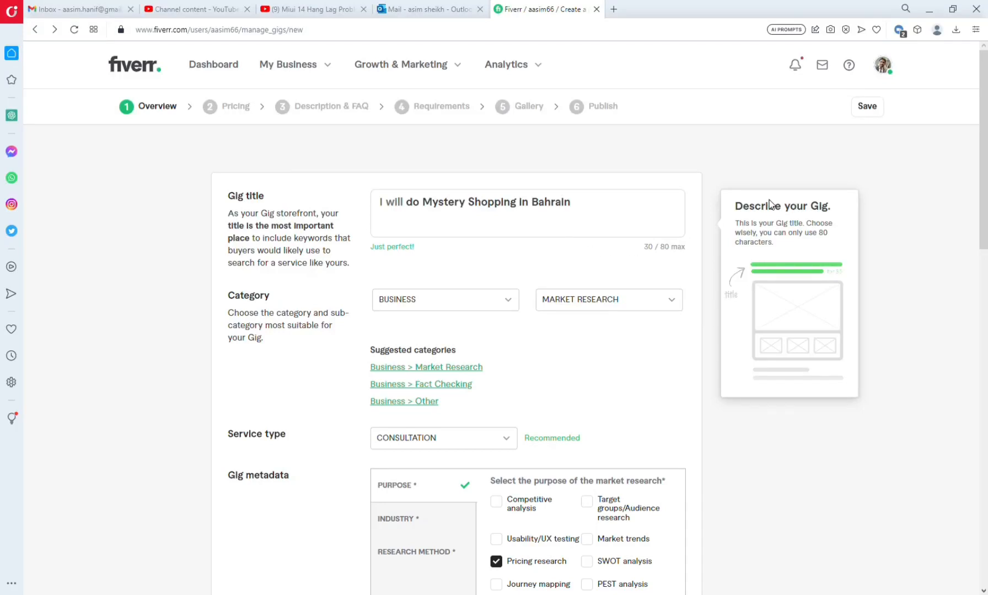
Step: Scroll through the gig Overview form to review the missing Industry and Research Method metadata warnings
scroll(down, 3)
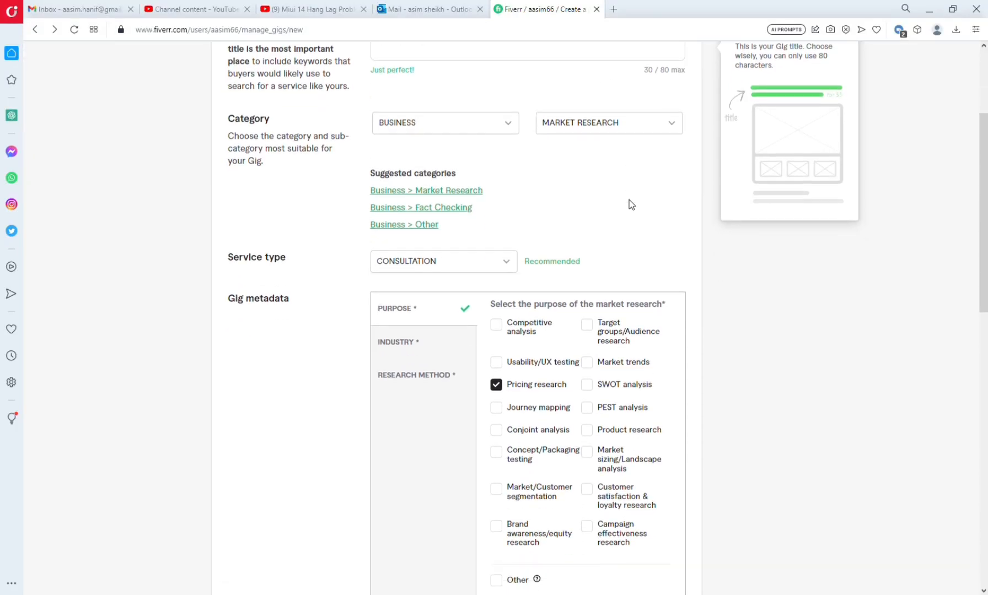
scroll(down, 3)
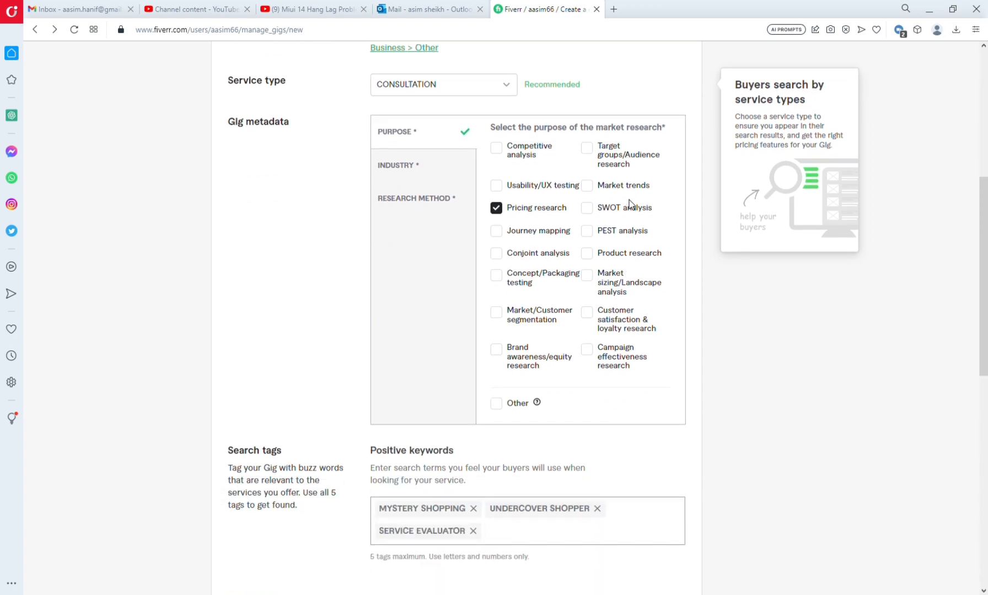
scroll(down, 3)
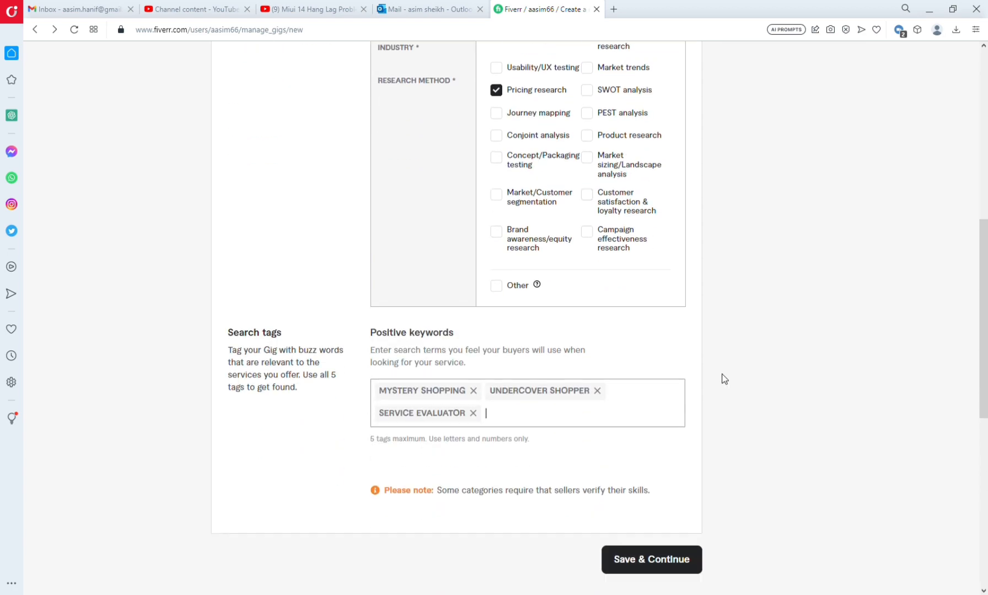
scroll(up, 3)
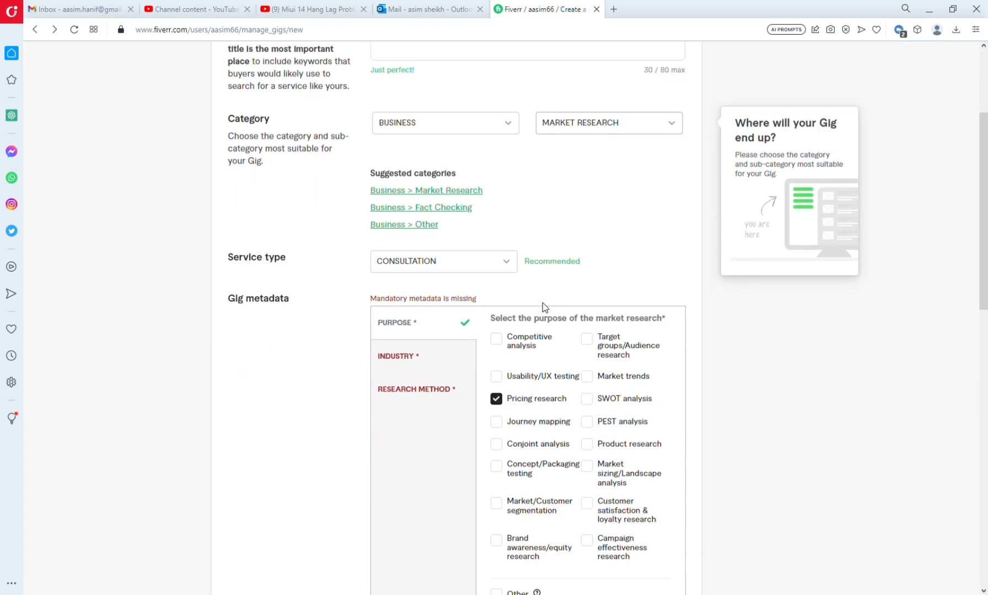
Step: Tick Food & beverage, Lifestyle, Retail & wholesale, Services, Travel & tourism and Financial services industries
click(397, 356)
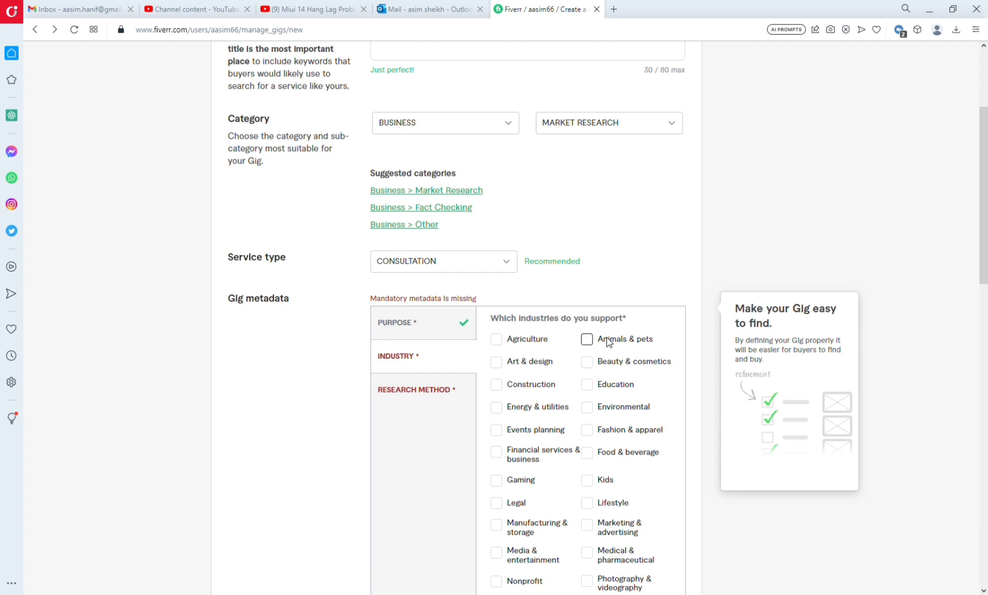
scroll(down, 3)
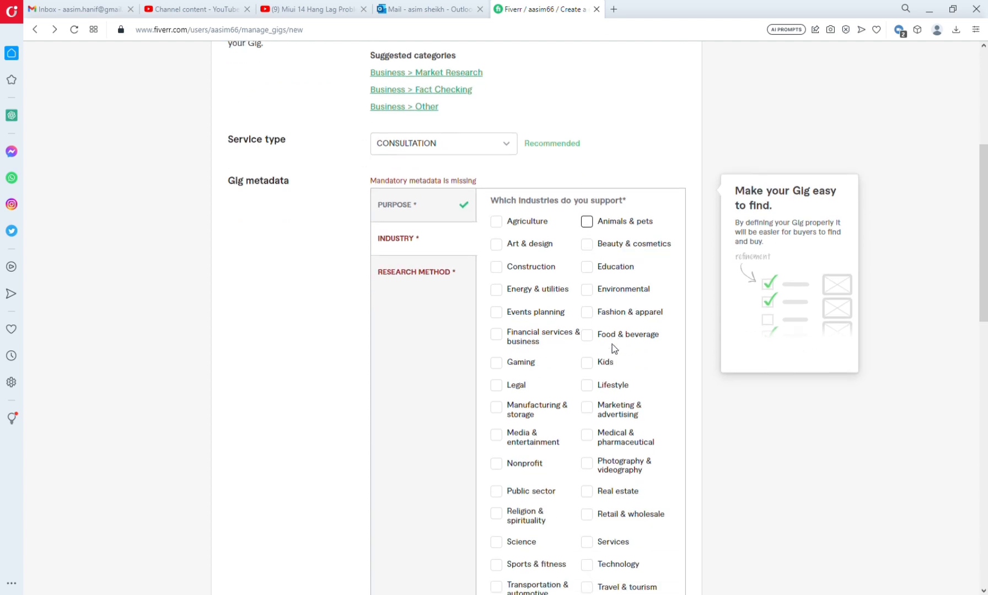
click(587, 334)
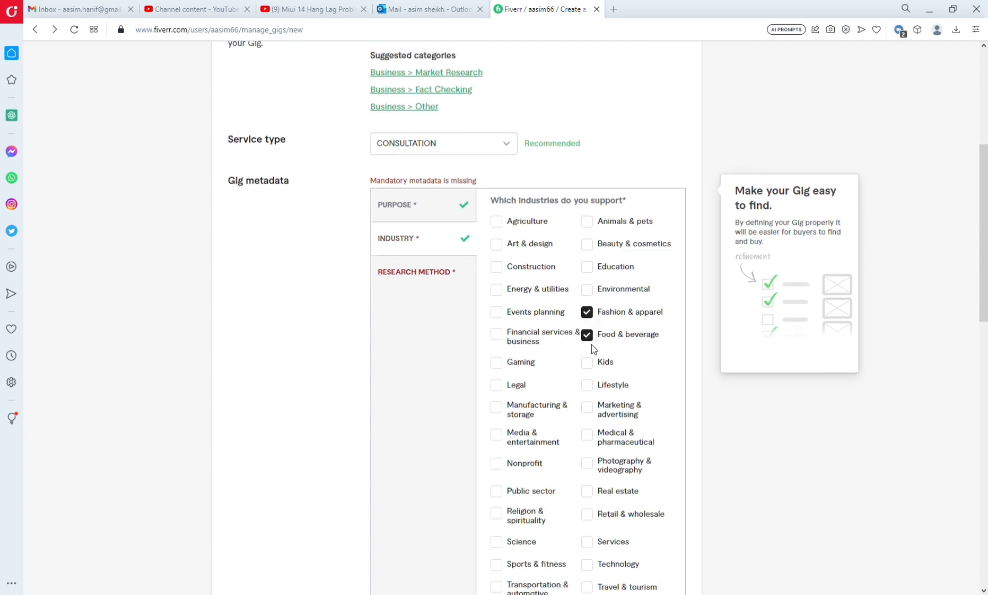
click(587, 384)
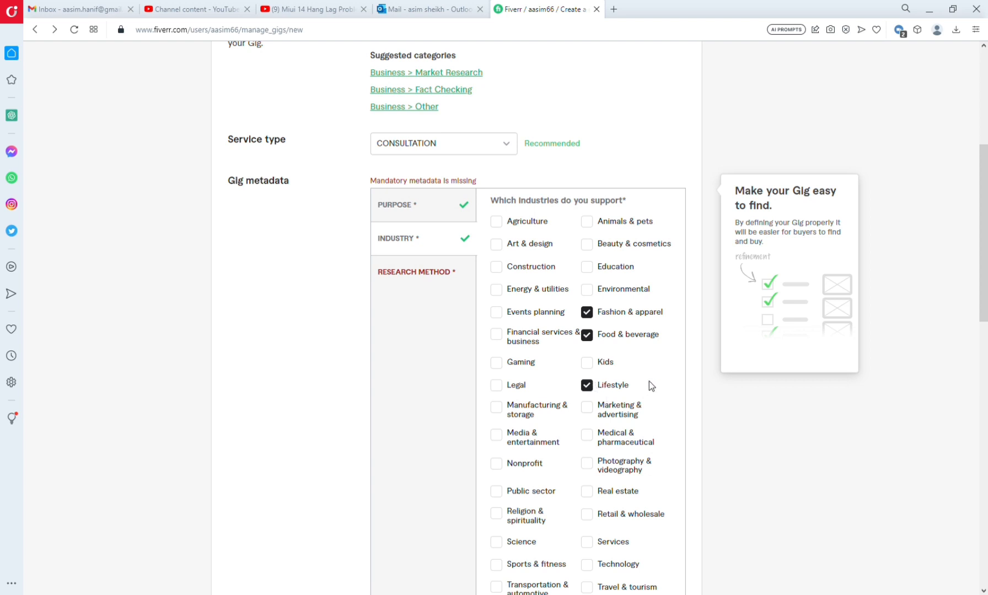
mouse_move(587, 515)
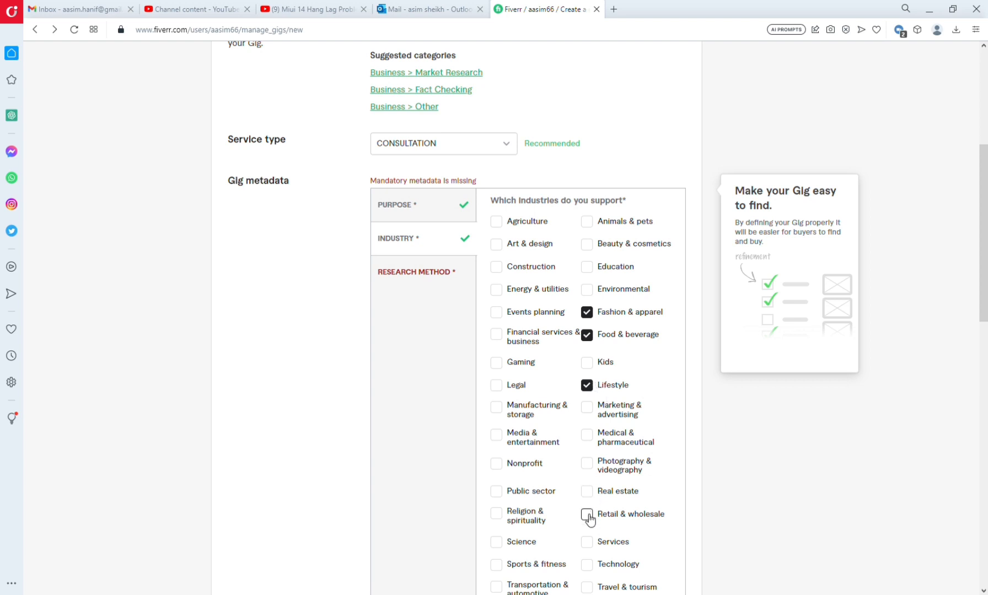
click(586, 513)
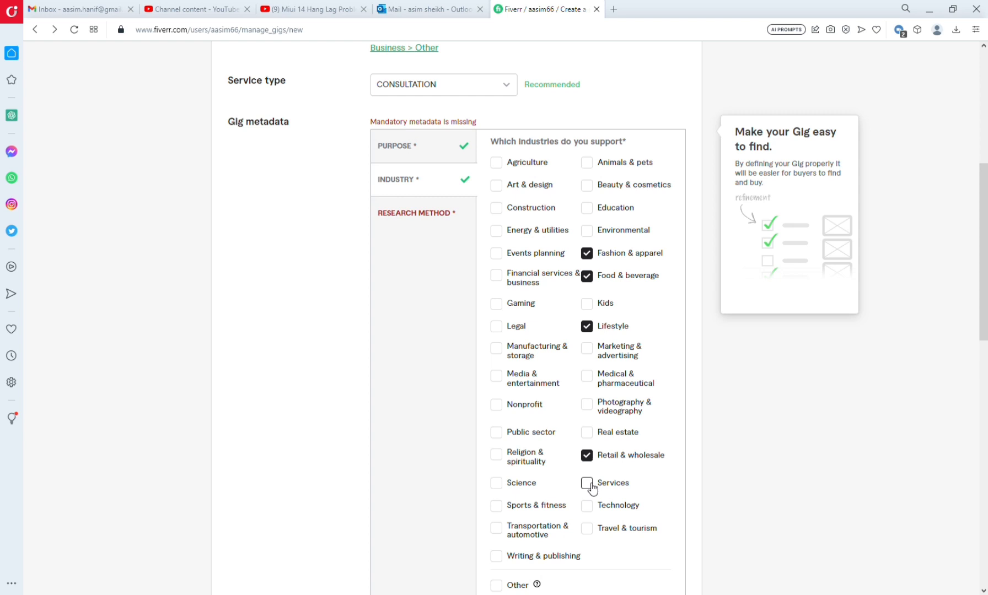
click(587, 484)
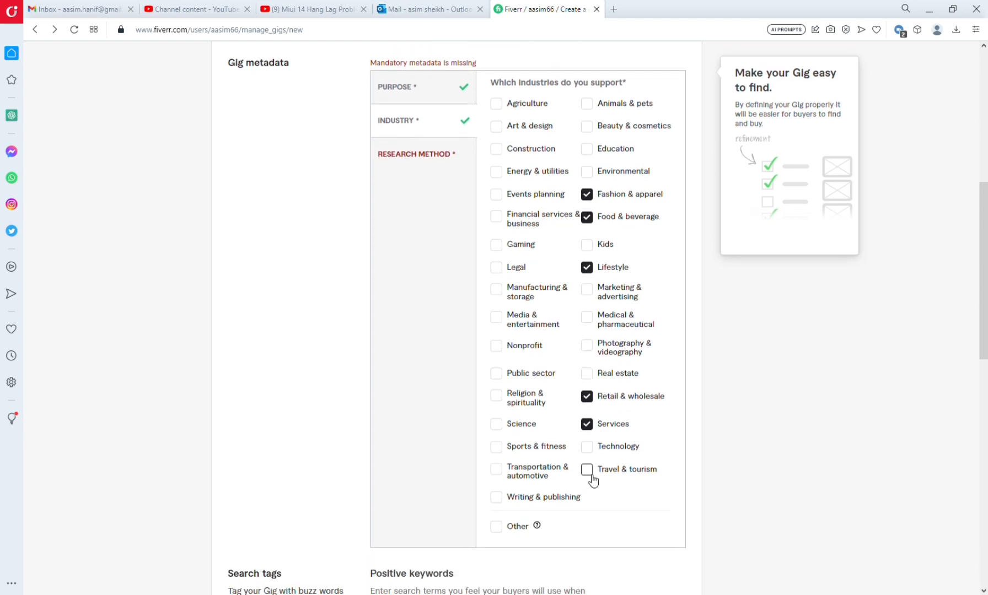
click(586, 469)
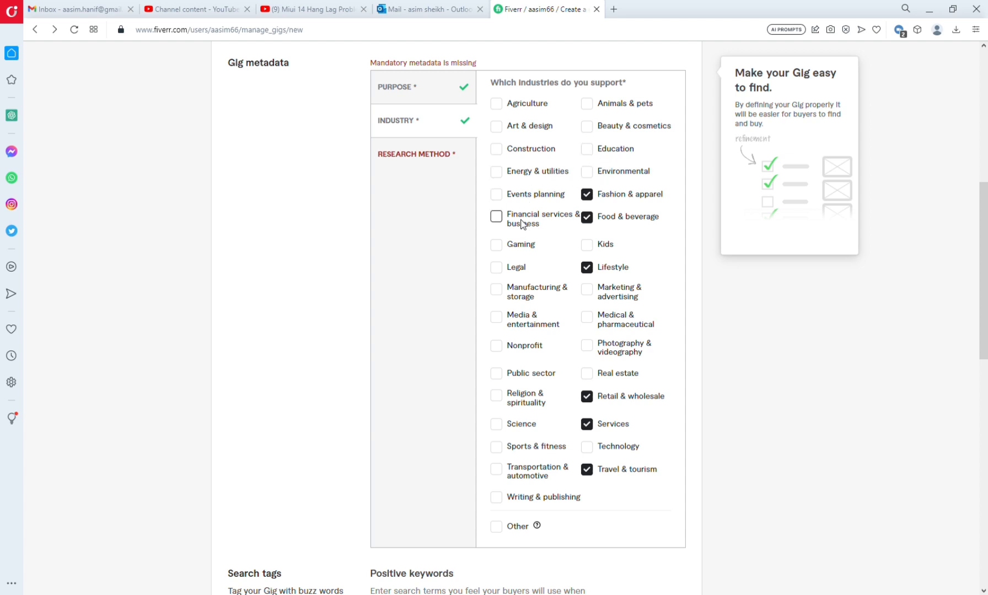
click(495, 216)
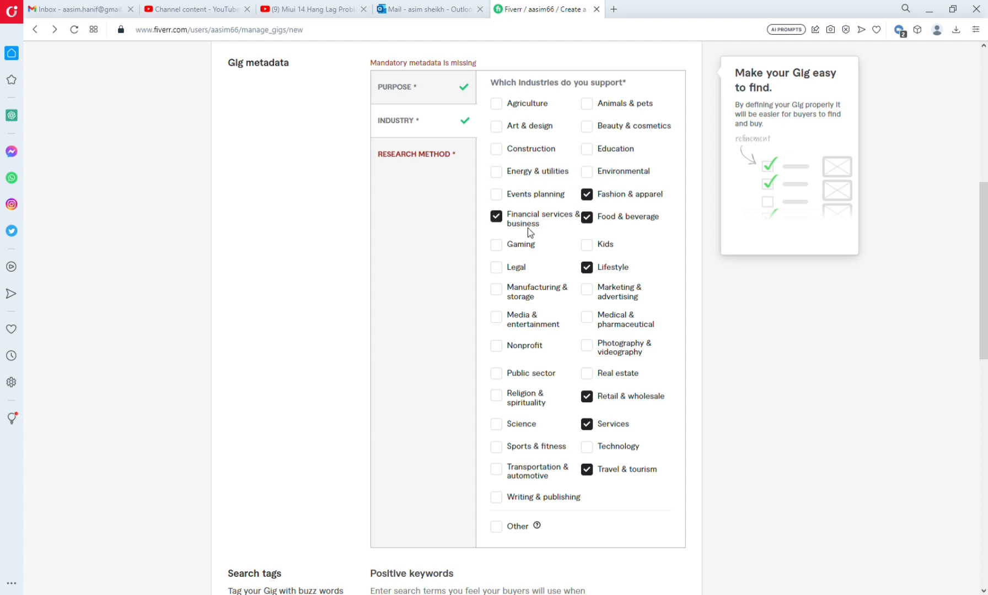
scroll(up, 3)
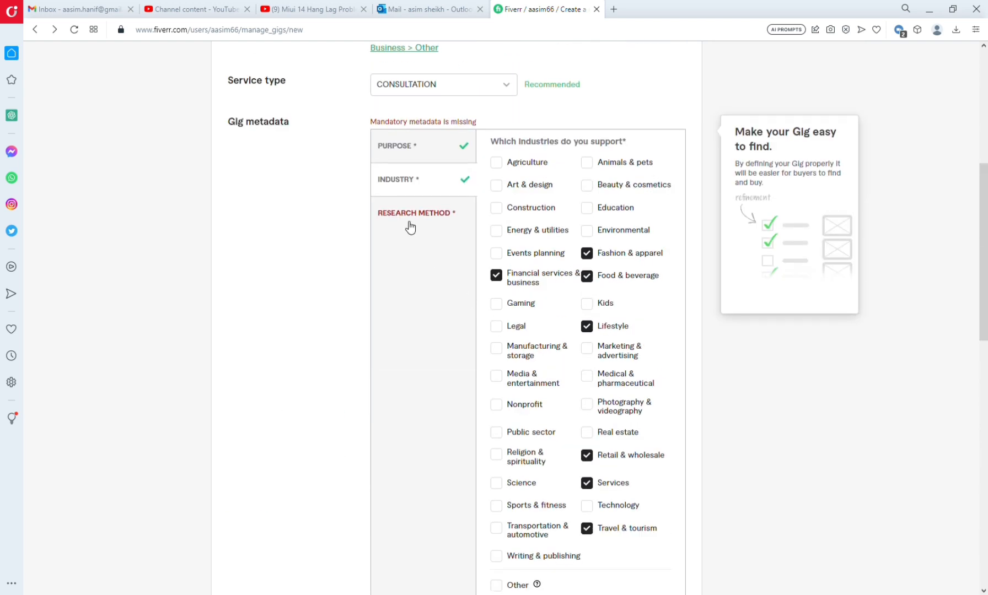
click(414, 214)
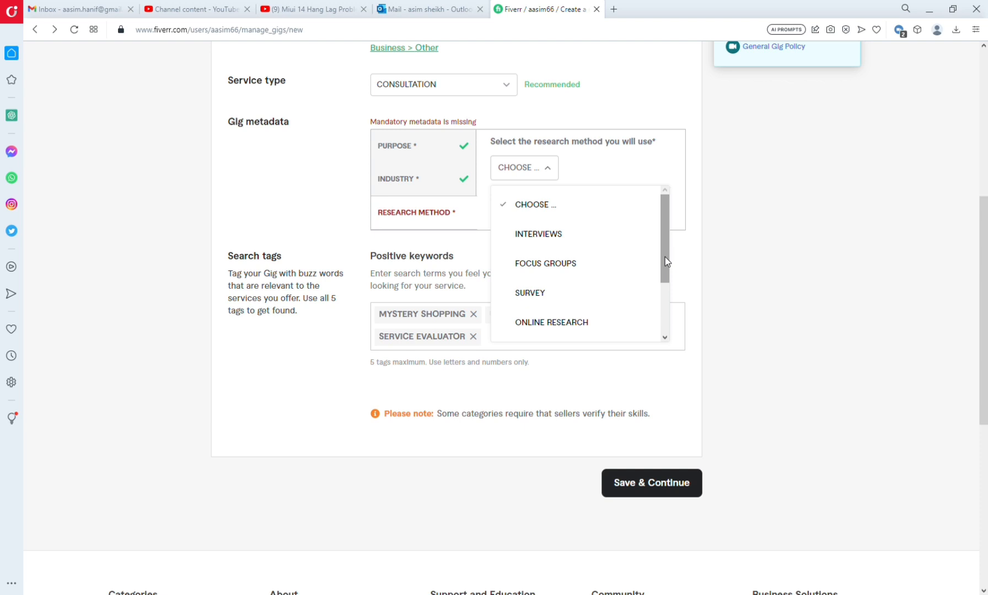
Step: Choose Survey as the gig's research method
scroll(down, 3)
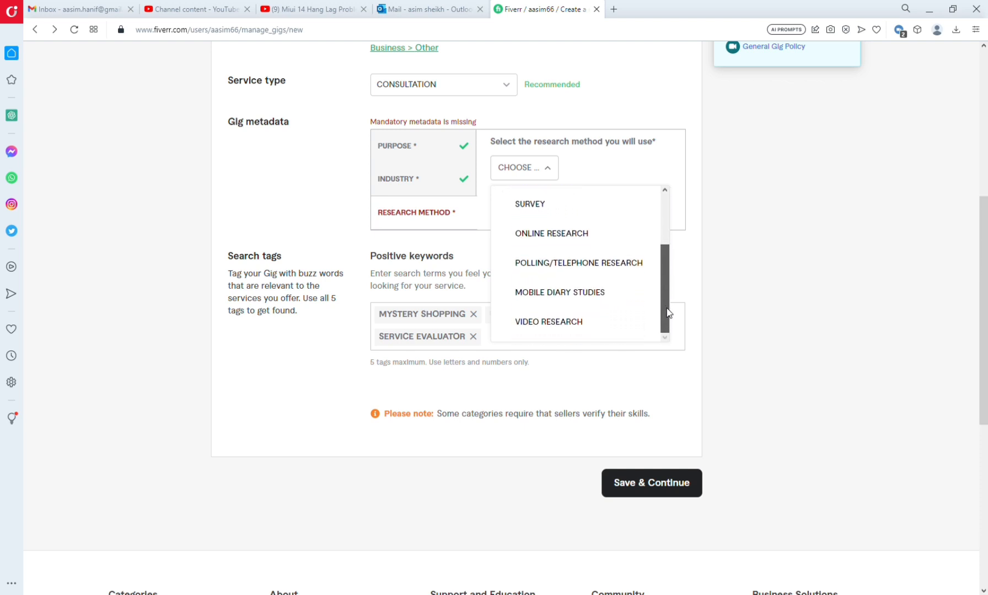
scroll(up, 3)
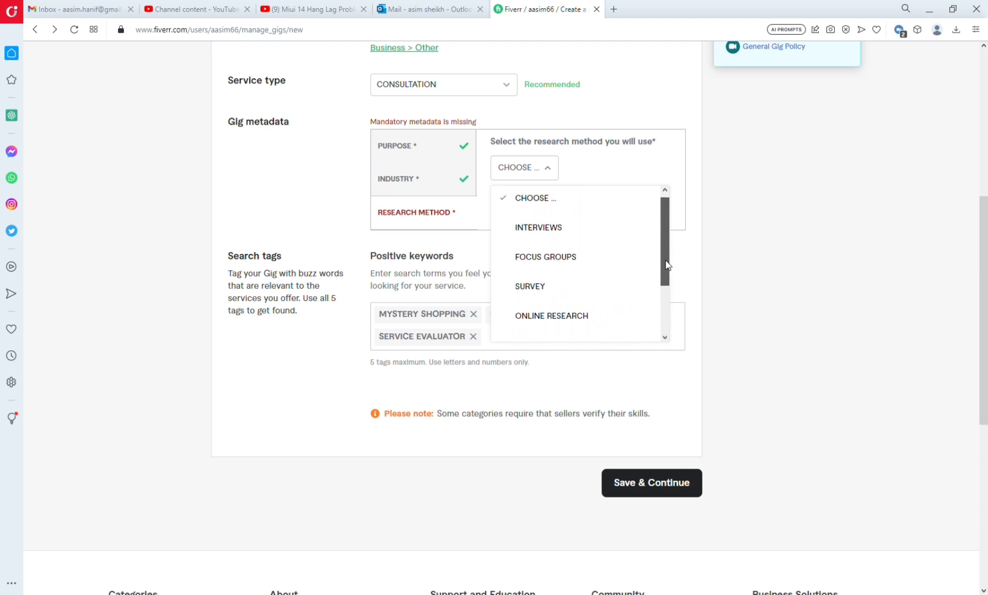
click(530, 286)
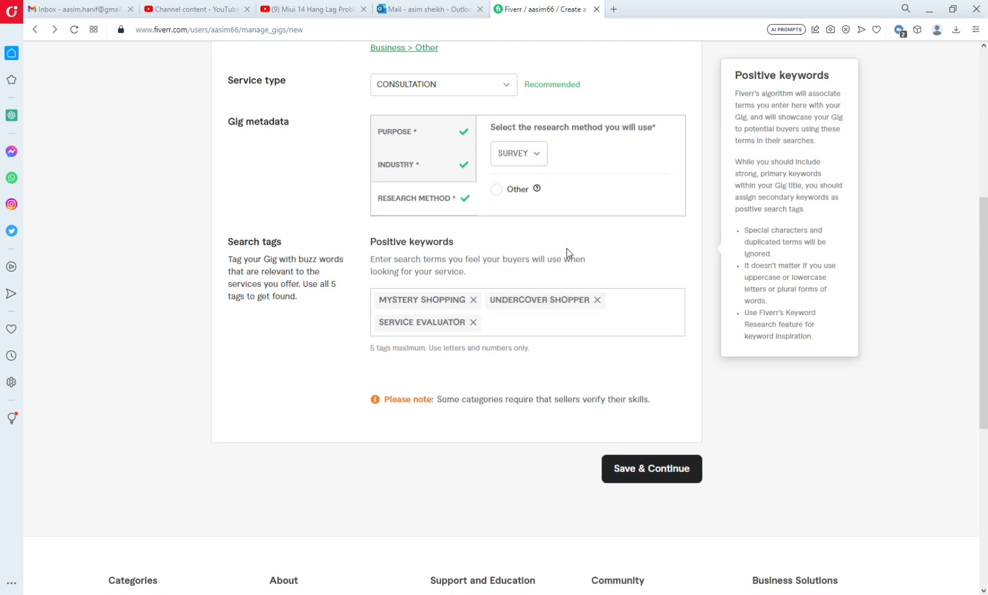
scroll(up, 3)
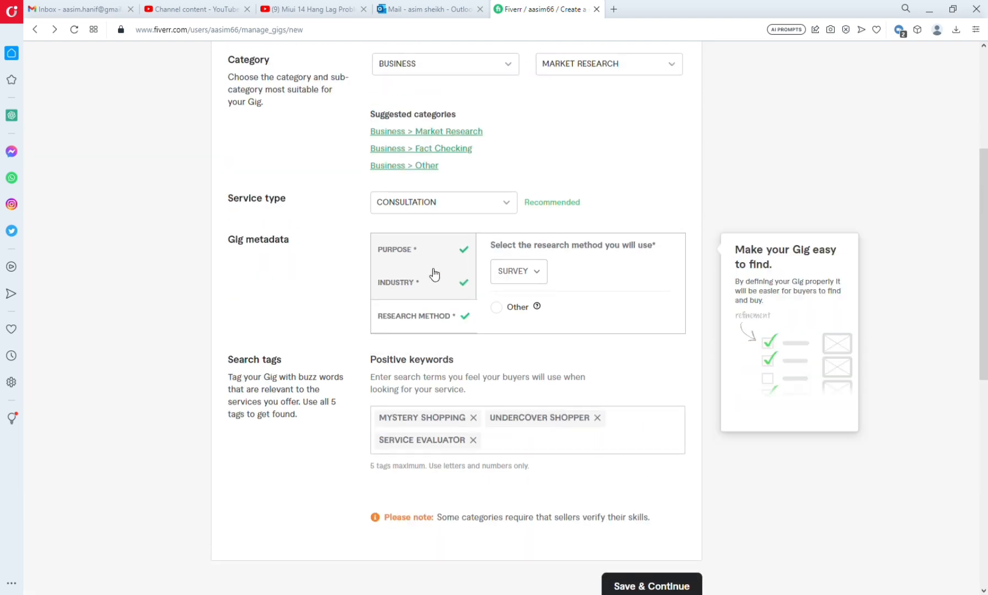
scroll(down, 3)
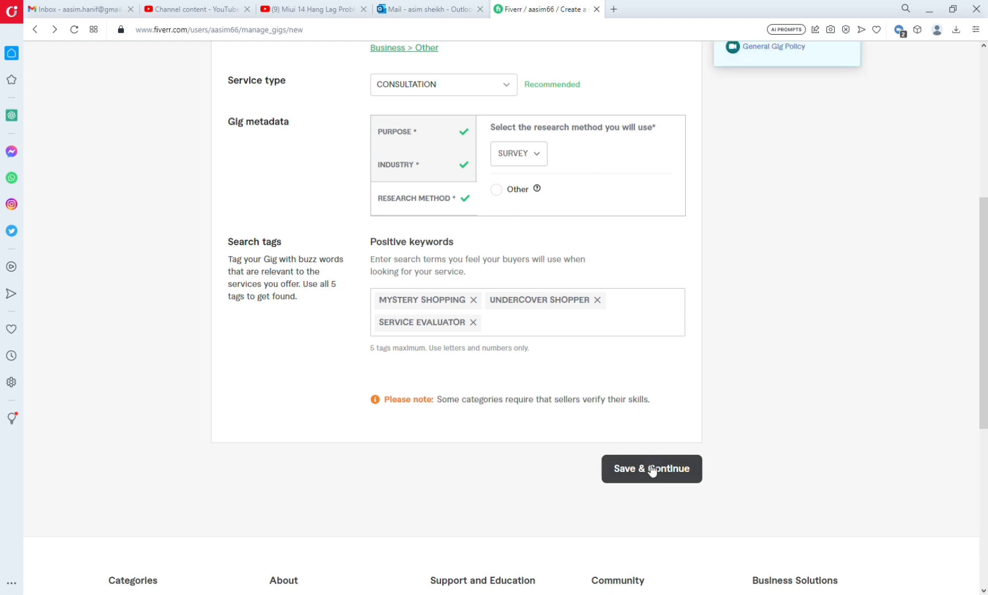
Step: Save the gig overview with Save & Continue
click(652, 469)
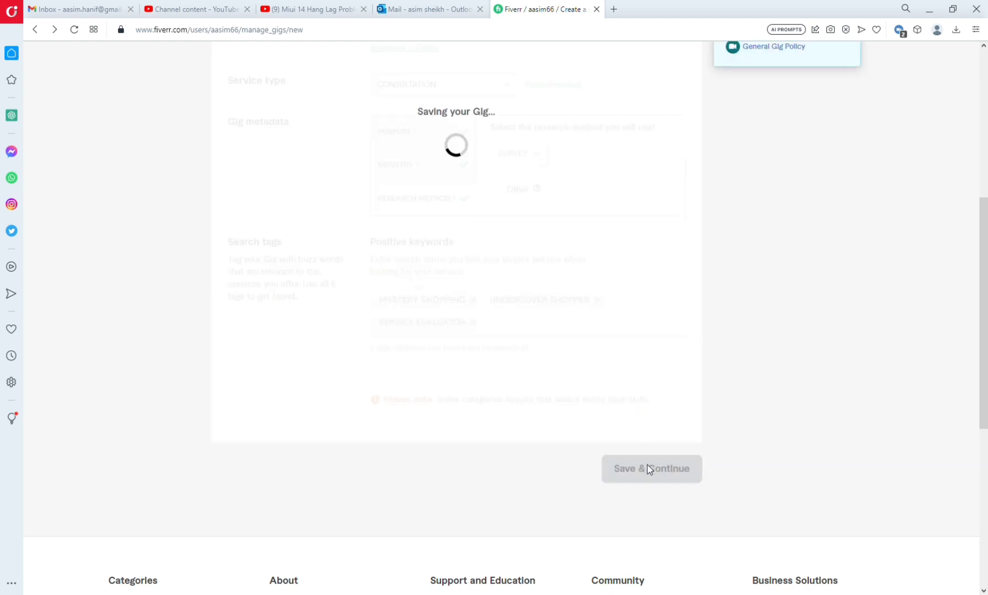
click(650, 468)
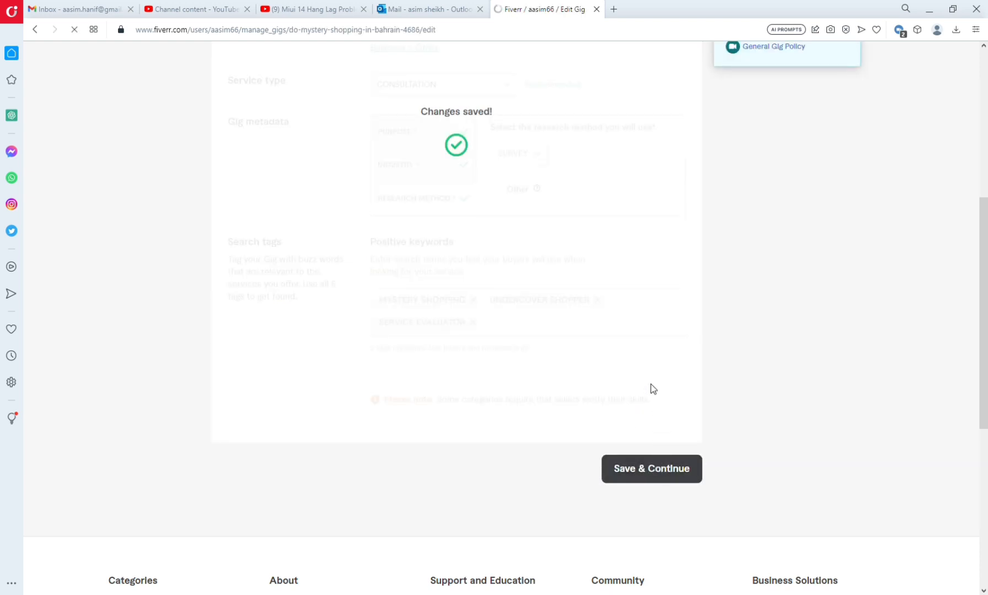
click(651, 469)
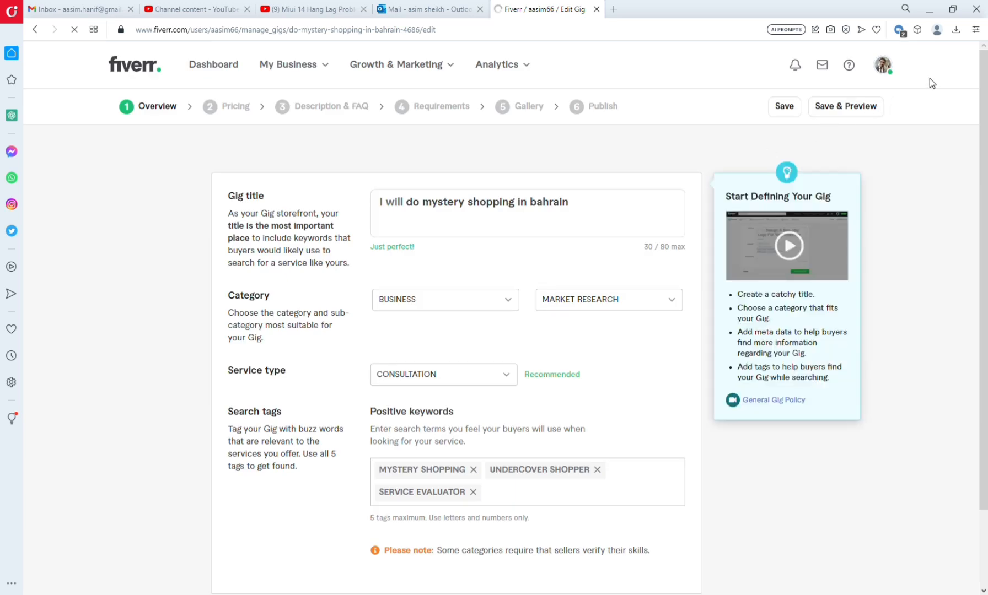
scroll(down, 3)
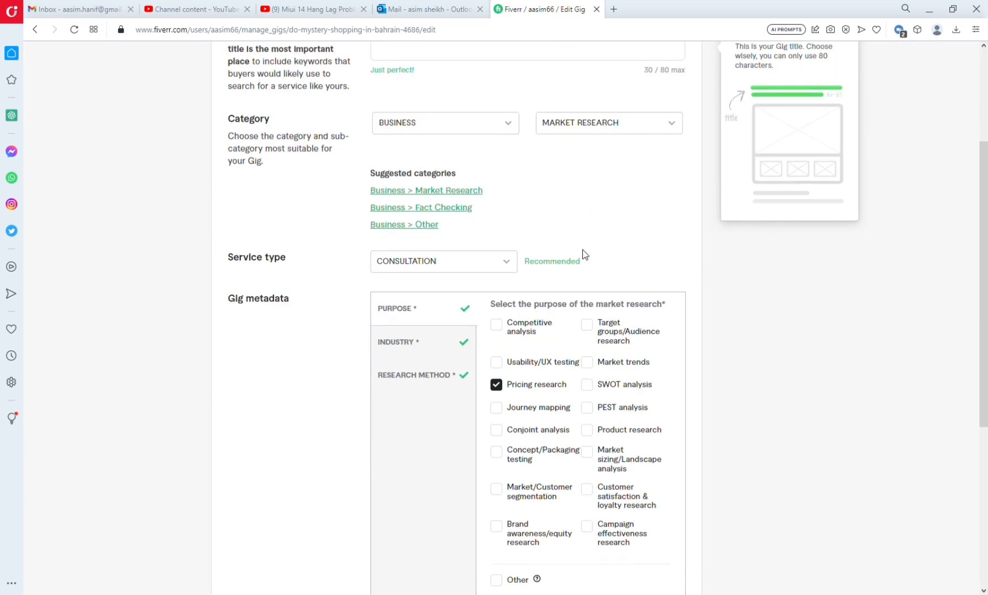
scroll(down, 3)
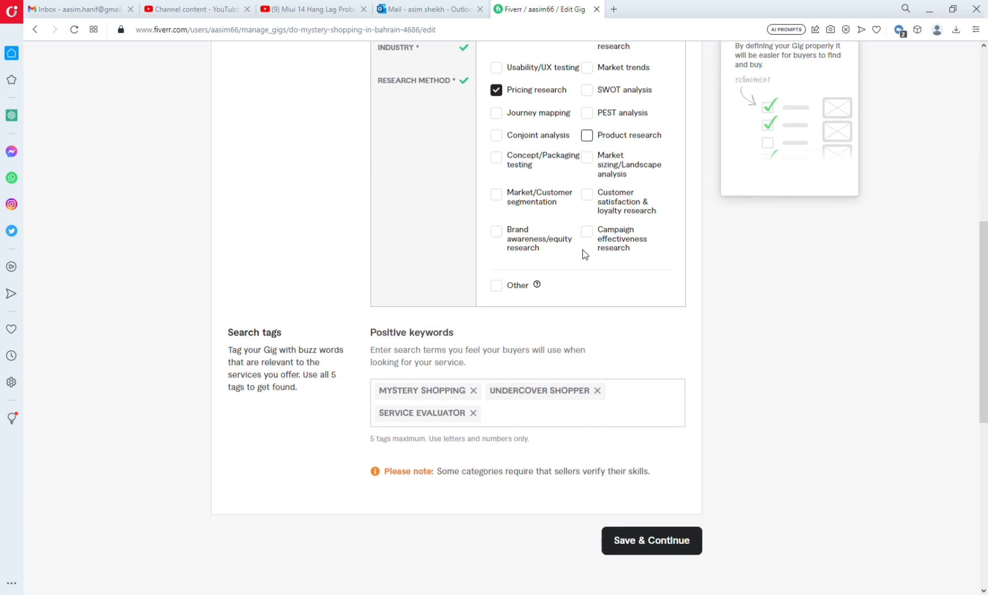
scroll(up, 3)
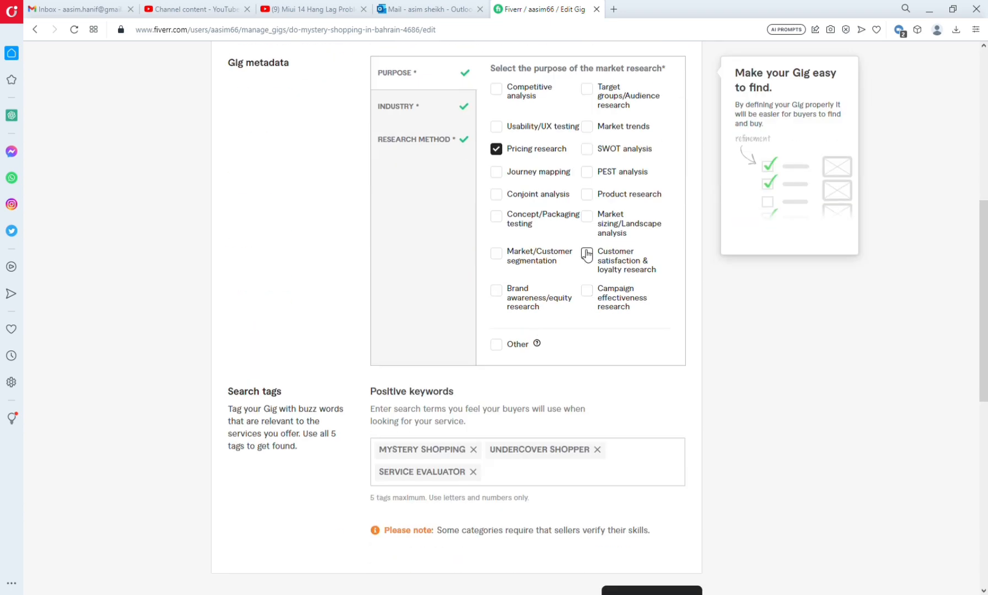
scroll(up, 3)
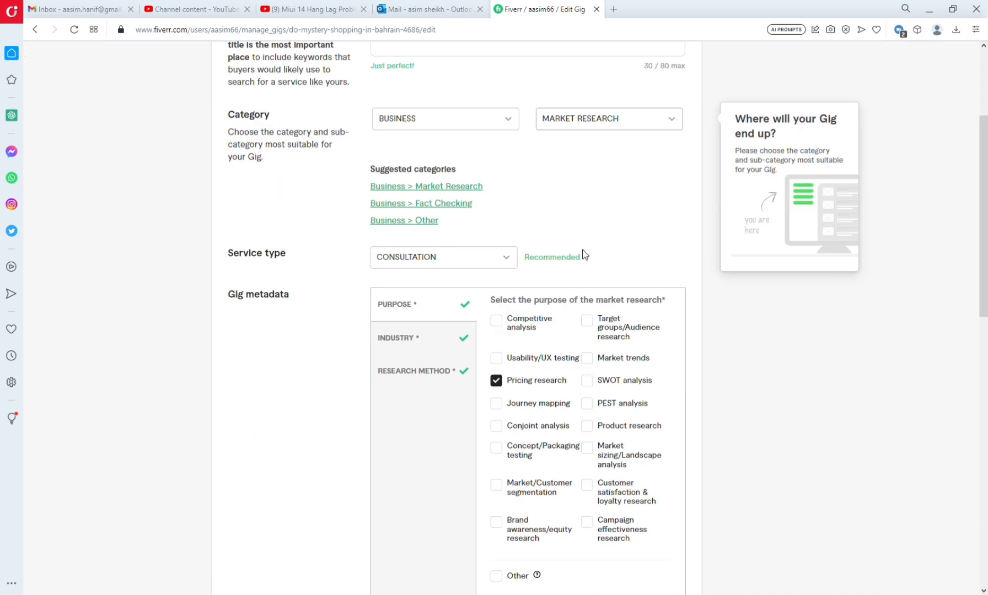
scroll(down, 3)
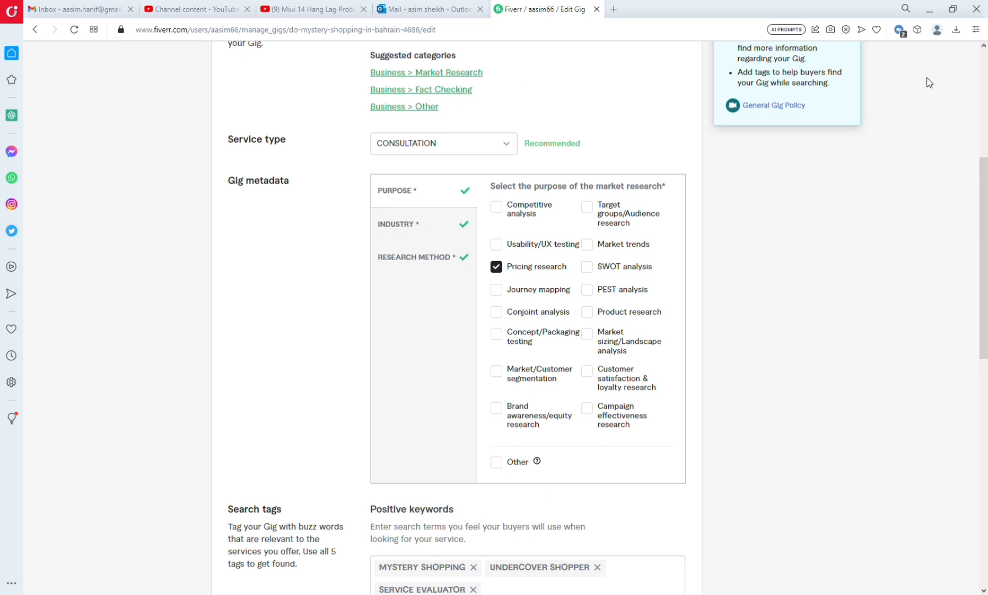